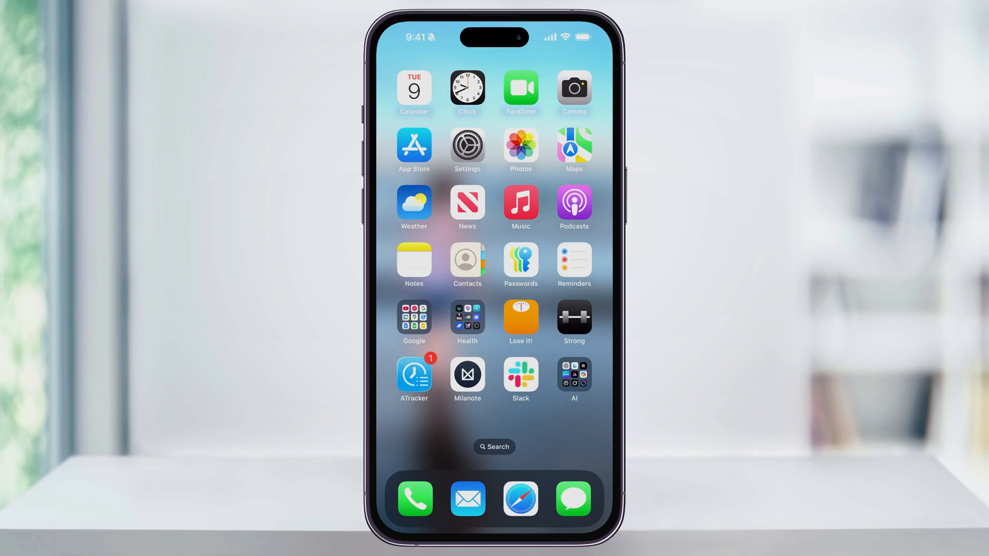
- Launch Settings from the home screen and scroll its main list down to the Apps entry
left_click(467, 150)
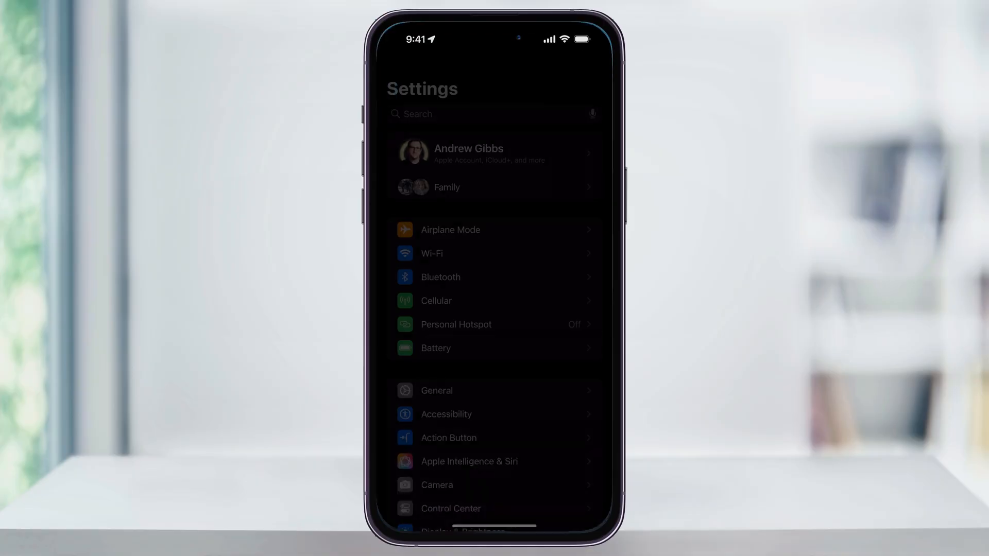
scroll("down", 3)
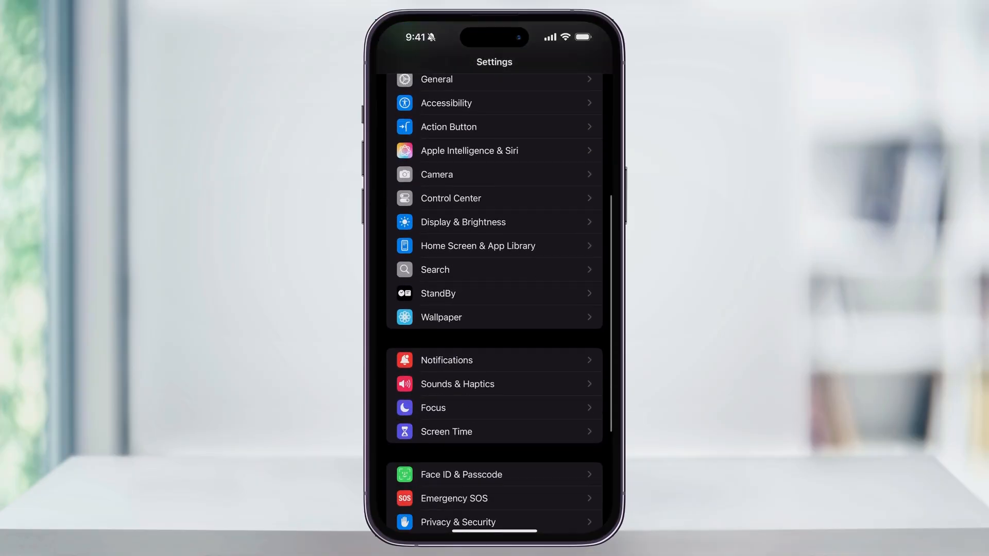
scroll("down", 3)
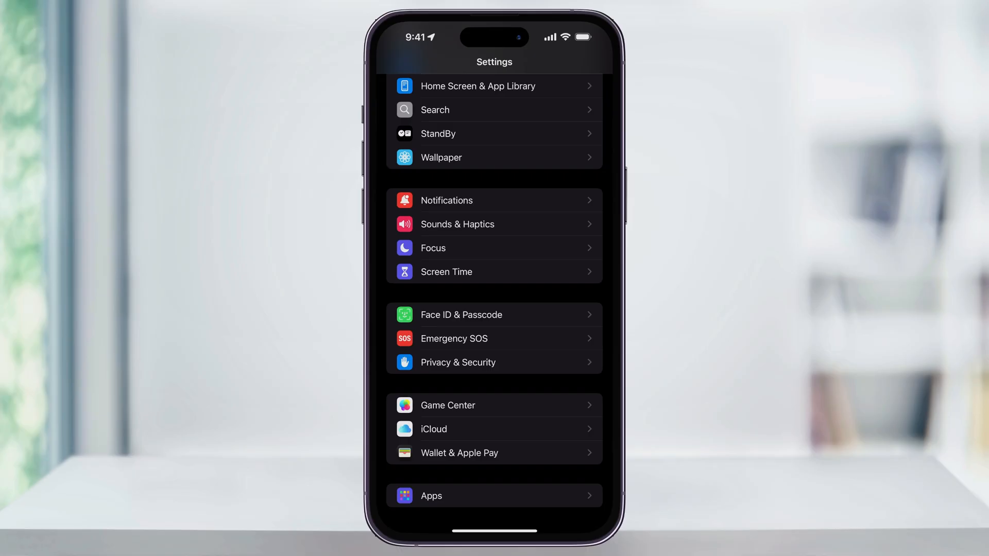
- Open Apps and scroll the app list down to reach Messages
left_click(431, 495)
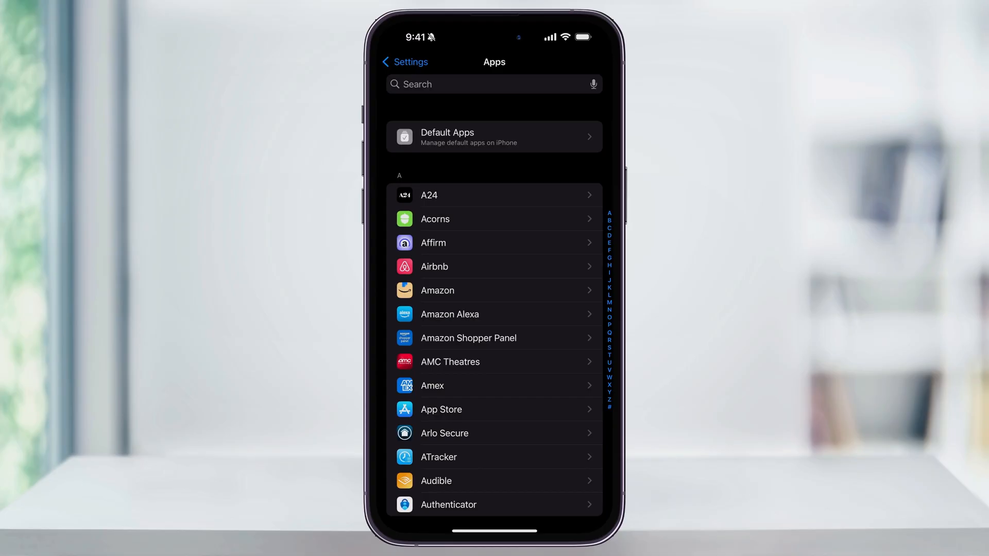
scroll("down", 3)
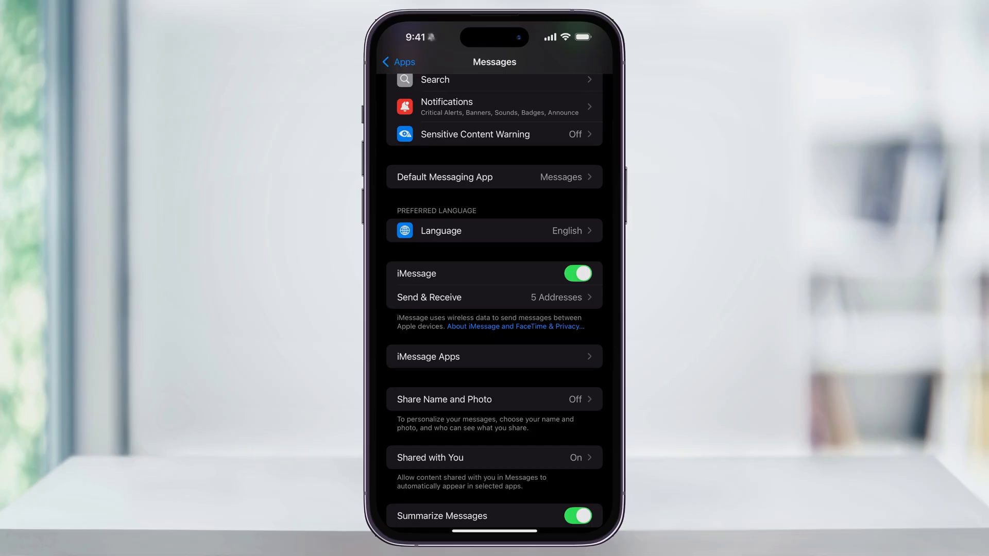
left_click(576, 273)
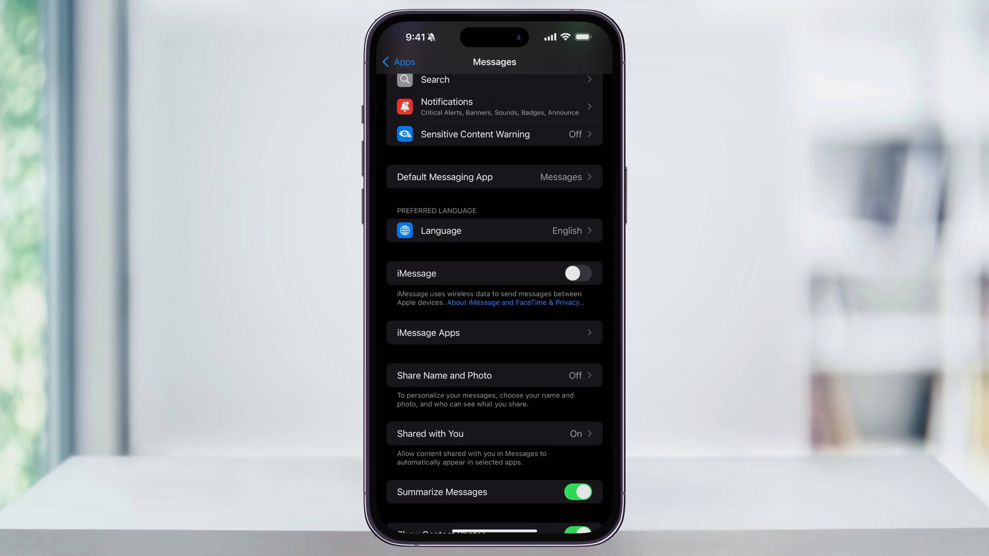
left_click(576, 273)
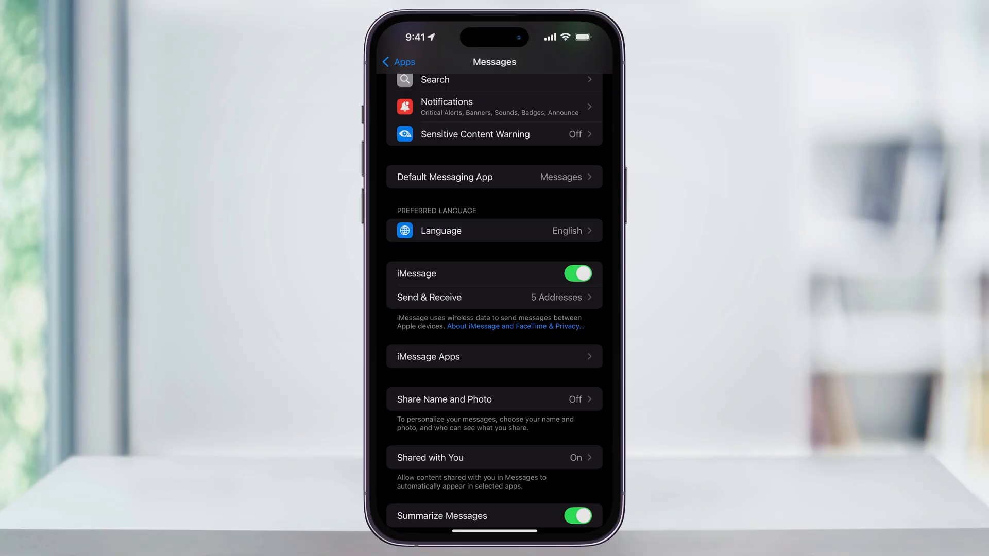
left_click(494, 297)
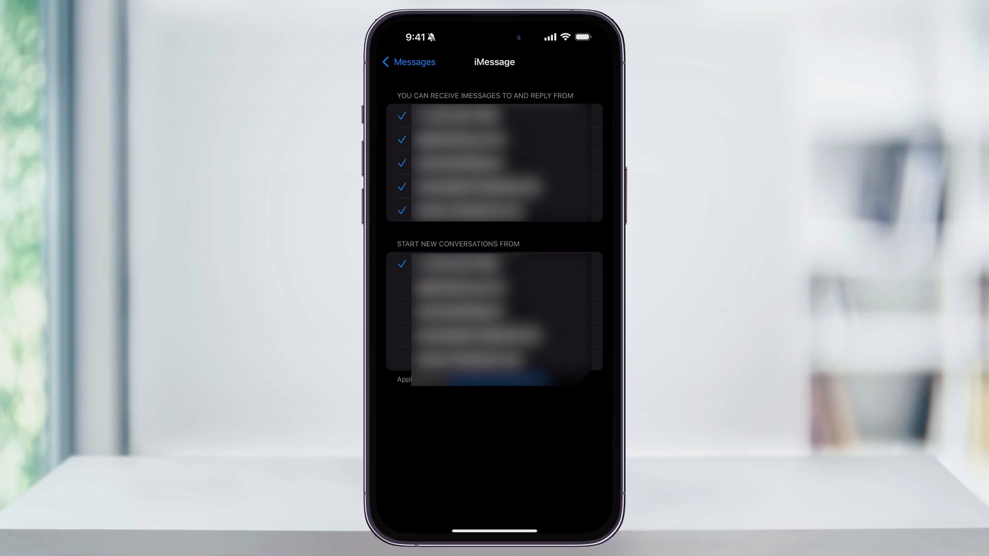
left_click(404, 62)
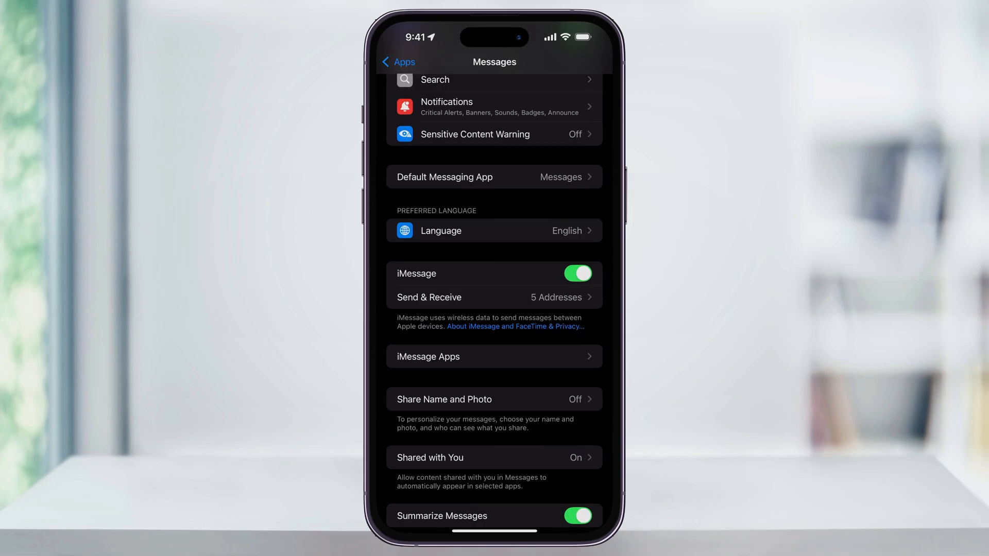